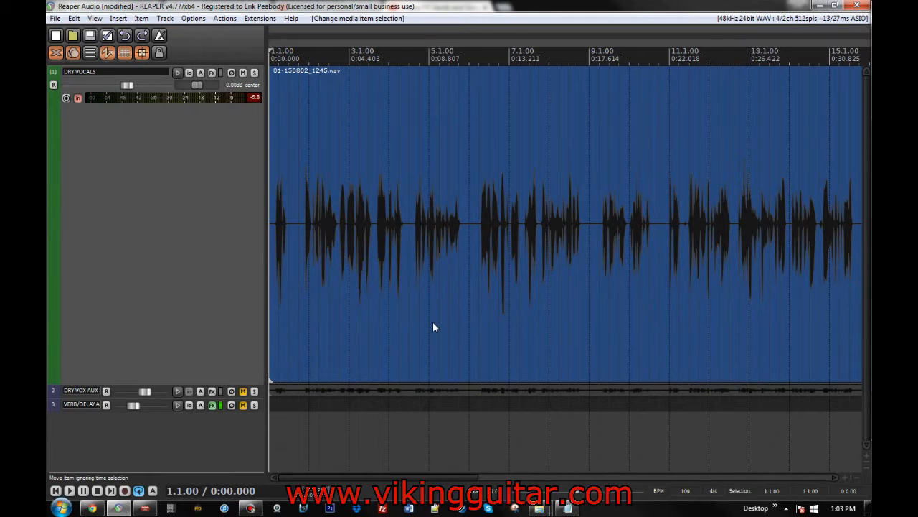
Play back the vocal, then enlarge the VERB/DELAY AUX track to show its controls
{"action": "left_click", "coordinate": [69, 491]}
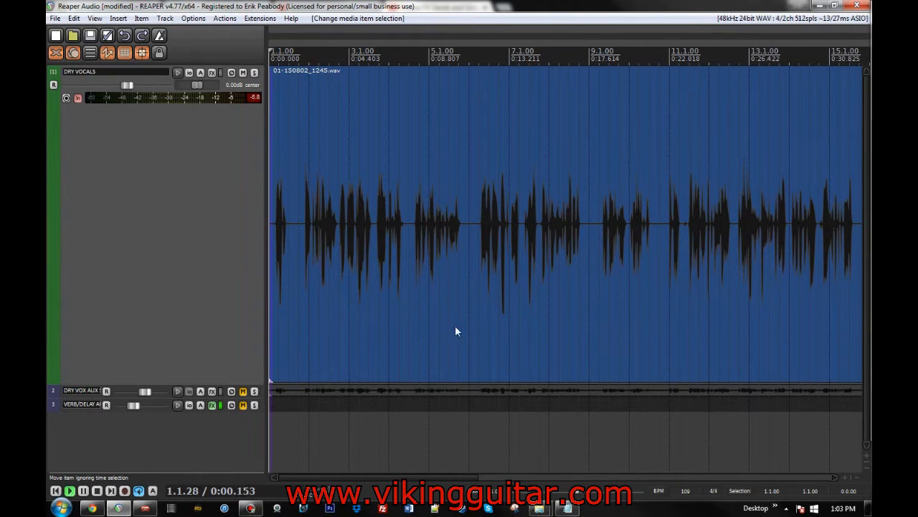
{"action": "left_click", "coordinate": [69, 491]}
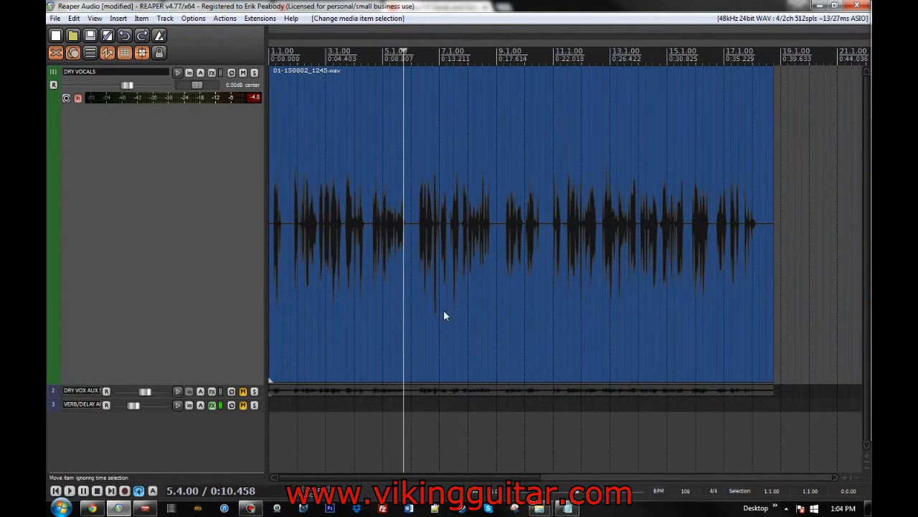
{"action": "mouse_move", "coordinate": [552, 297]}
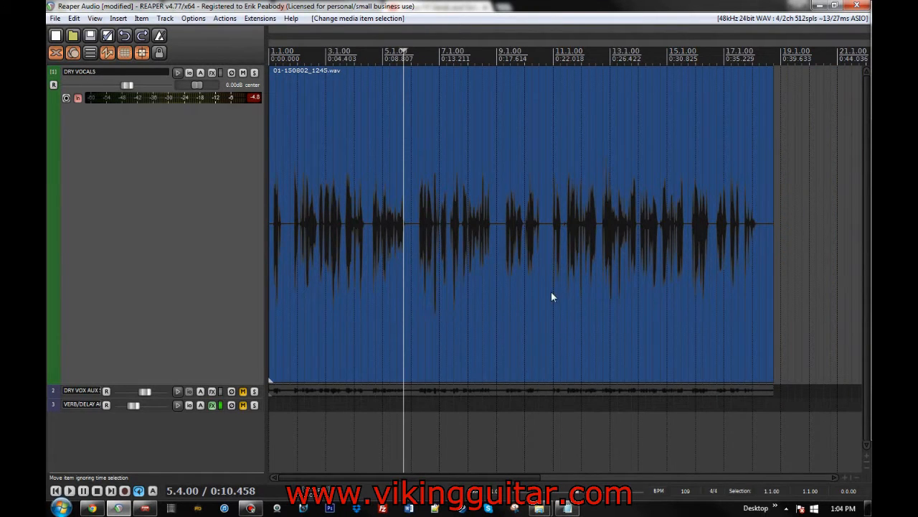
{"action": "mouse_move", "coordinate": [462, 341]}
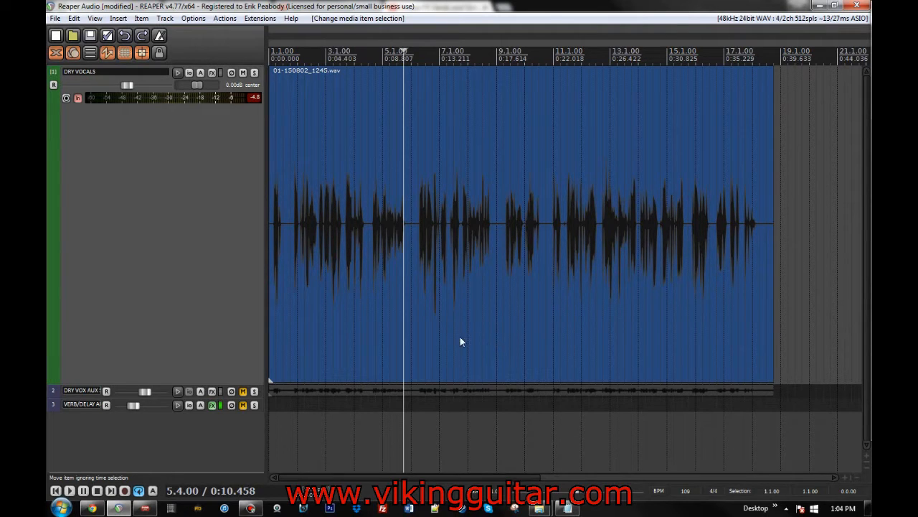
{"action": "mouse_move", "coordinate": [538, 251]}
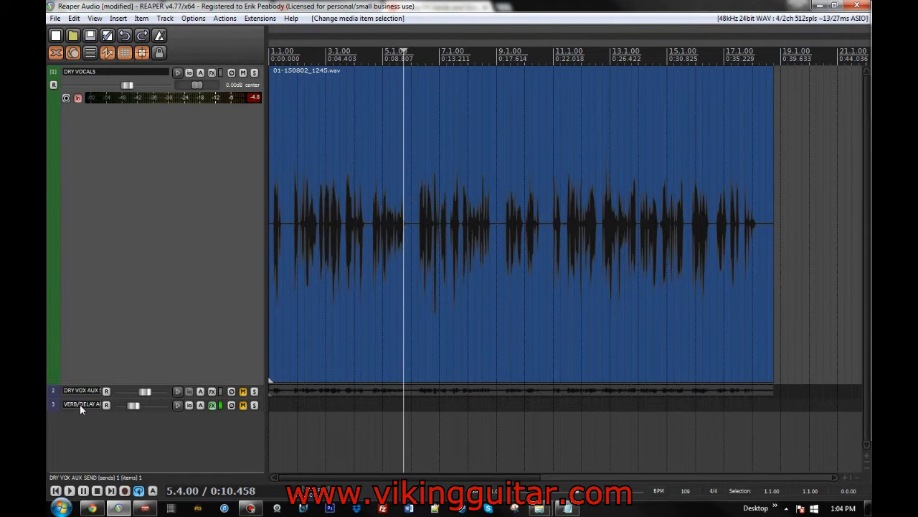
{"action": "left_click", "coordinate": [81, 405]}
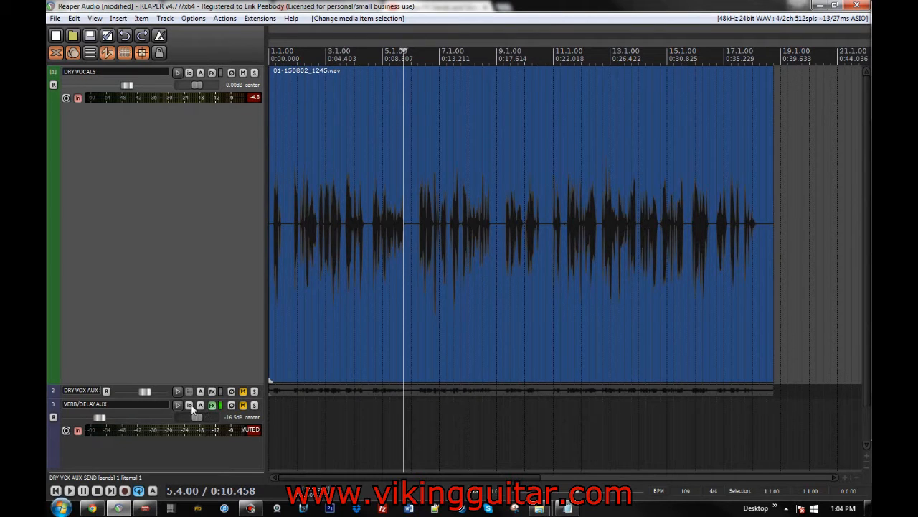
Unmute VERB/DELAY AUX and bypass its ReaComp ducking compressor
{"action": "left_click", "coordinate": [189, 404]}
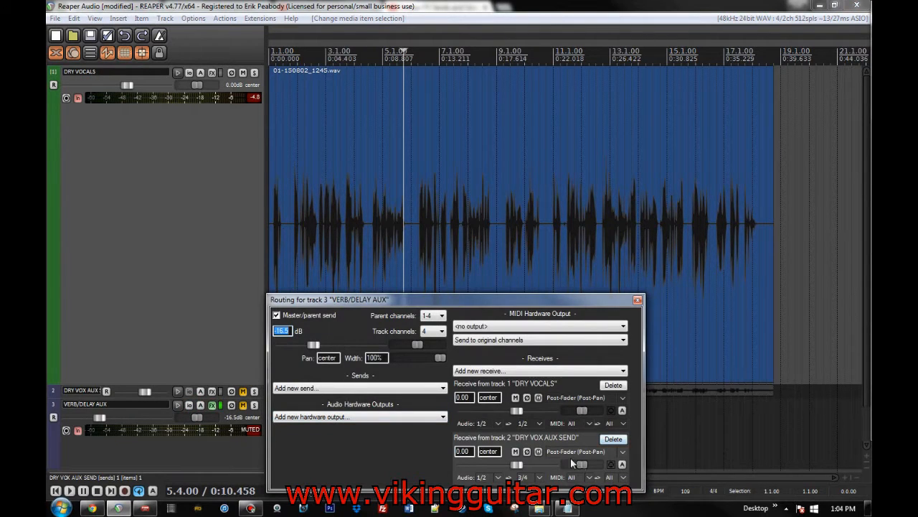
{"action": "left_click", "coordinate": [637, 300]}
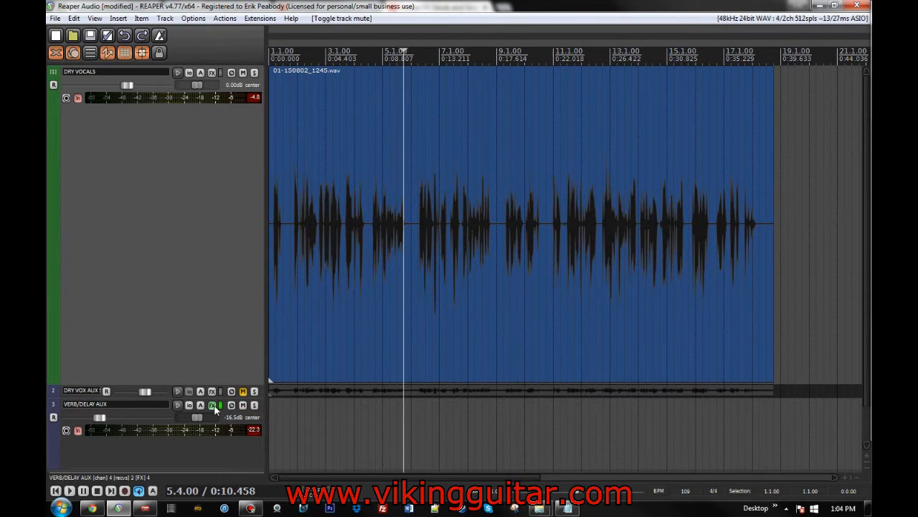
{"action": "left_click", "coordinate": [213, 404]}
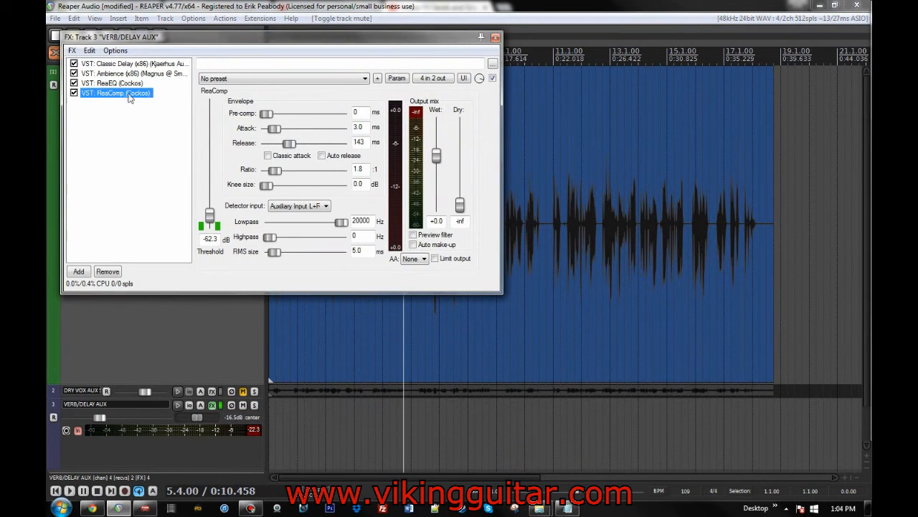
{"action": "left_click", "coordinate": [75, 93]}
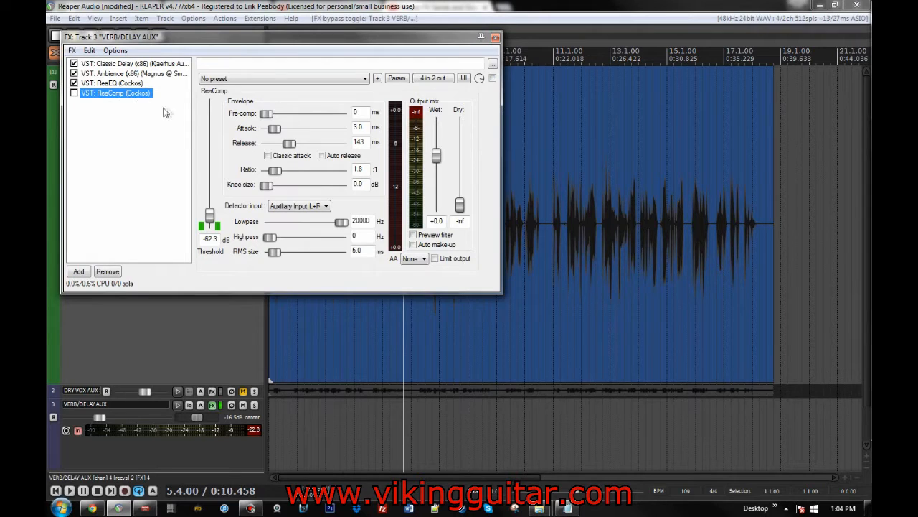
Review Classic Delay, then lessen ReaEQ band 2's cut to about -3.2 dB near 367 Hz
{"action": "left_click", "coordinate": [135, 64]}
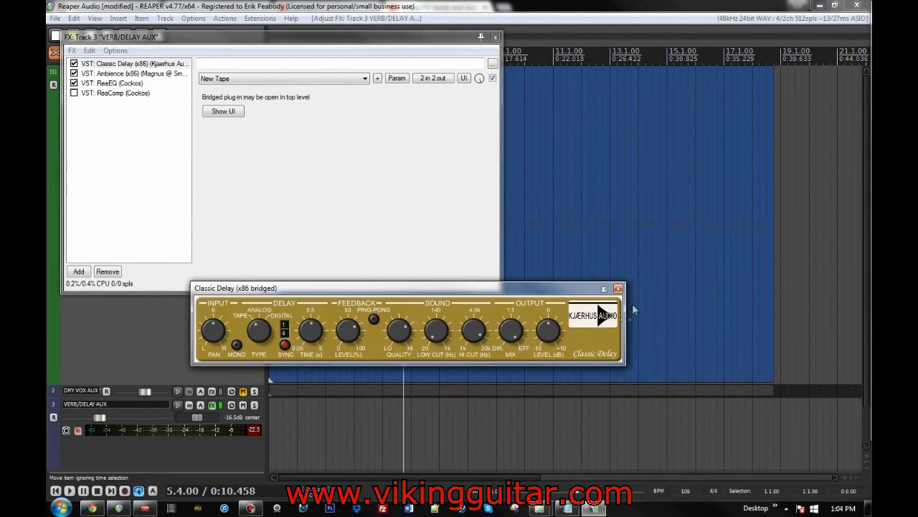
{"action": "left_click", "coordinate": [619, 287]}
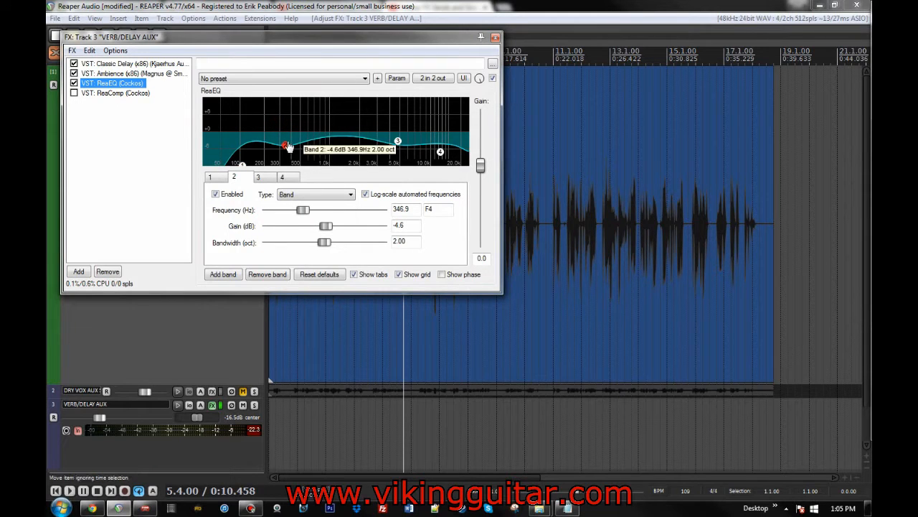
{"action": "left_click_drag", "start_coordinate": [287, 146], "coordinate": [287, 142]}
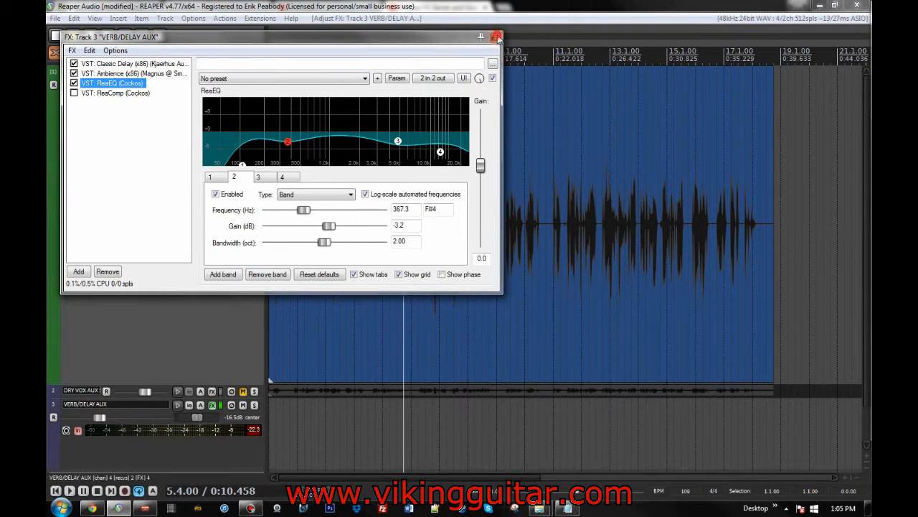
{"action": "left_click", "coordinate": [496, 37]}
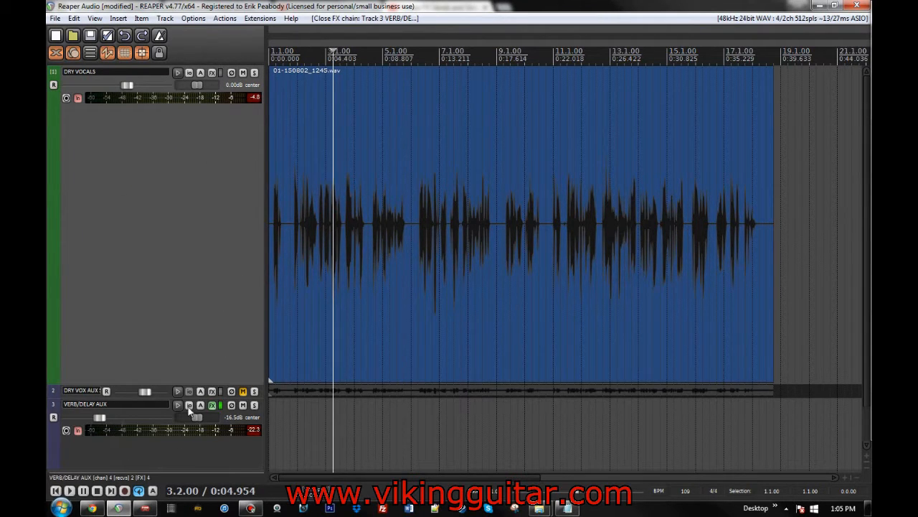
{"action": "mouse_move", "coordinate": [95, 260]}
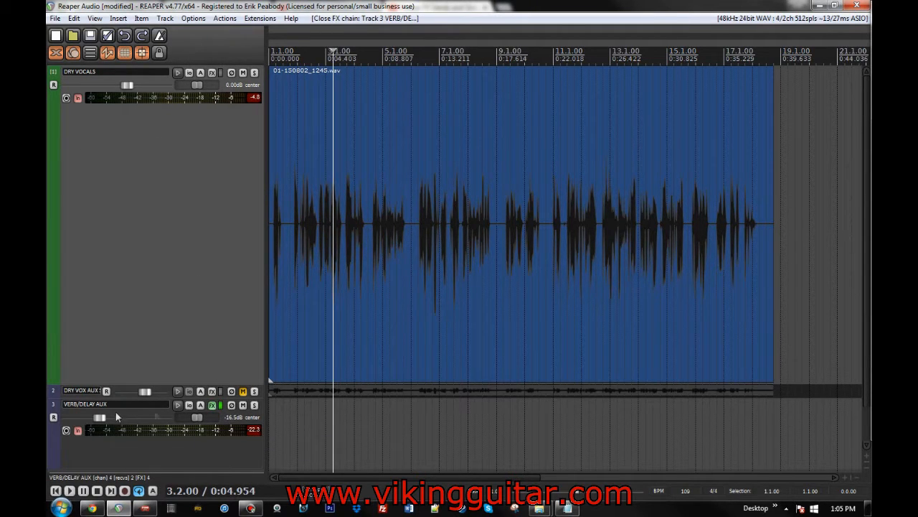
{"action": "mouse_move", "coordinate": [135, 450]}
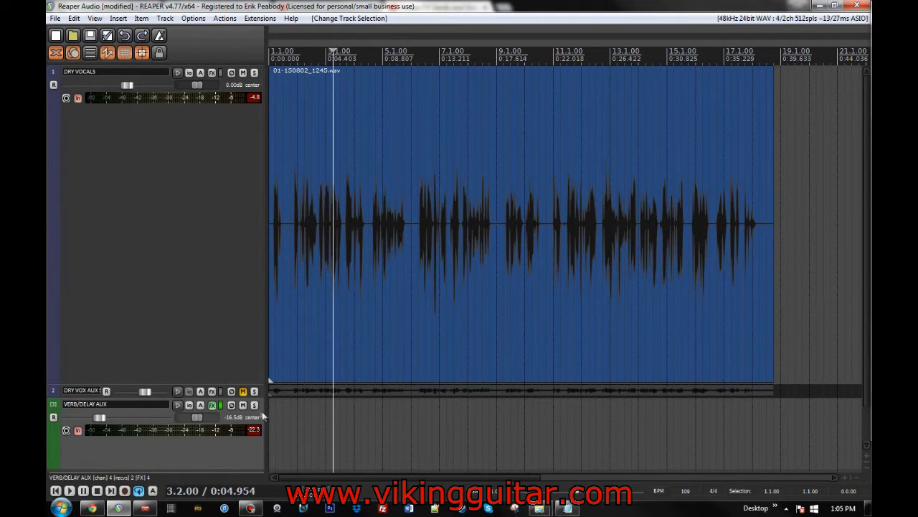
Solo the VERB/DELAY AUX track and audition it during playback
{"action": "left_click", "coordinate": [255, 405]}
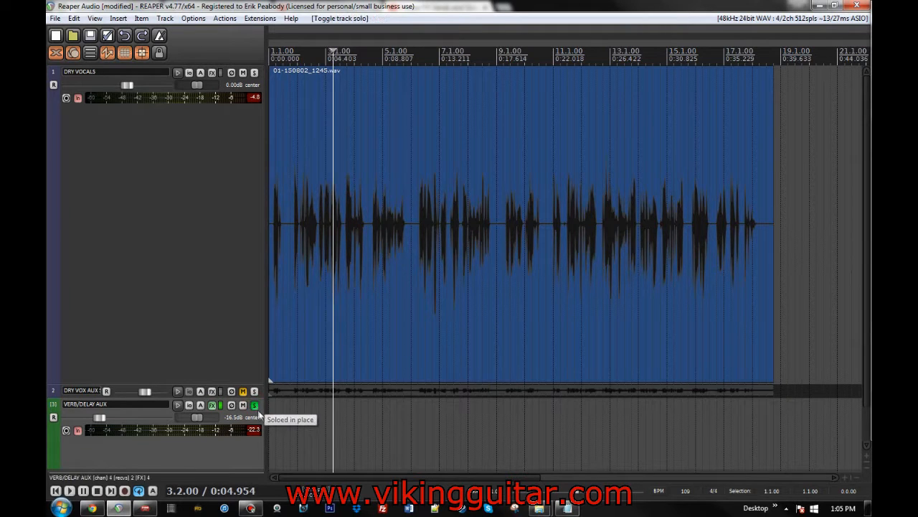
{"action": "left_click", "coordinate": [69, 490]}
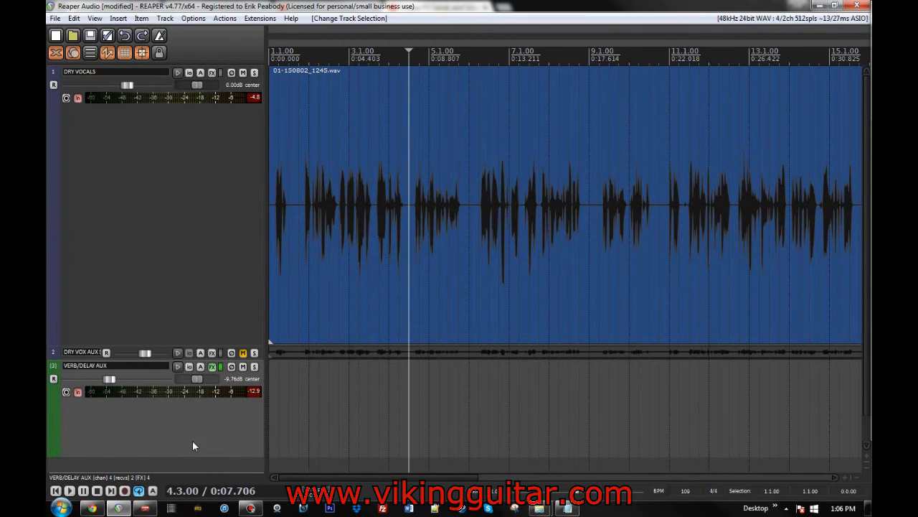
{"action": "mouse_move", "coordinate": [189, 72]}
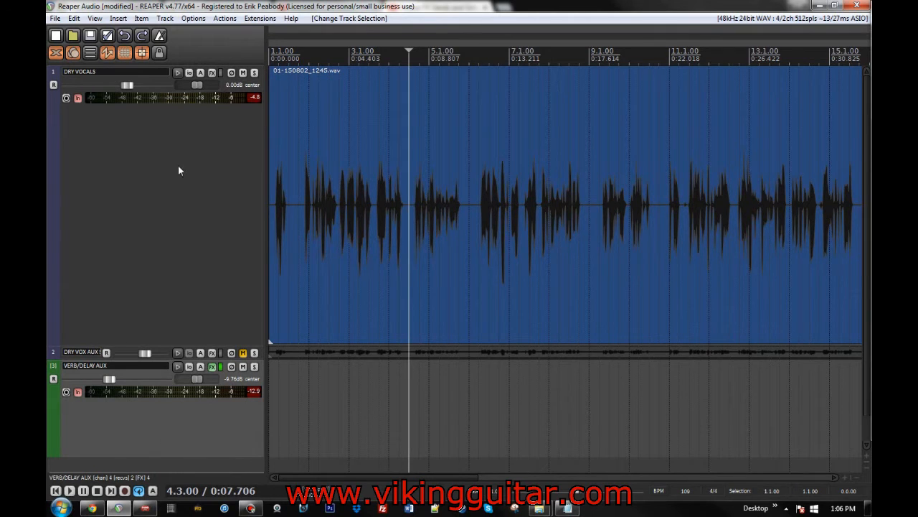
{"action": "mouse_move", "coordinate": [189, 72]}
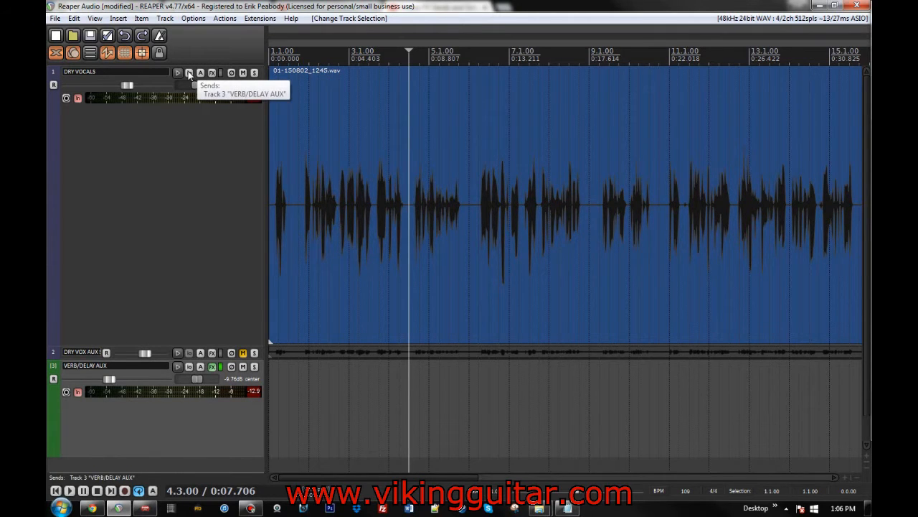
{"action": "left_click", "coordinate": [190, 72]}
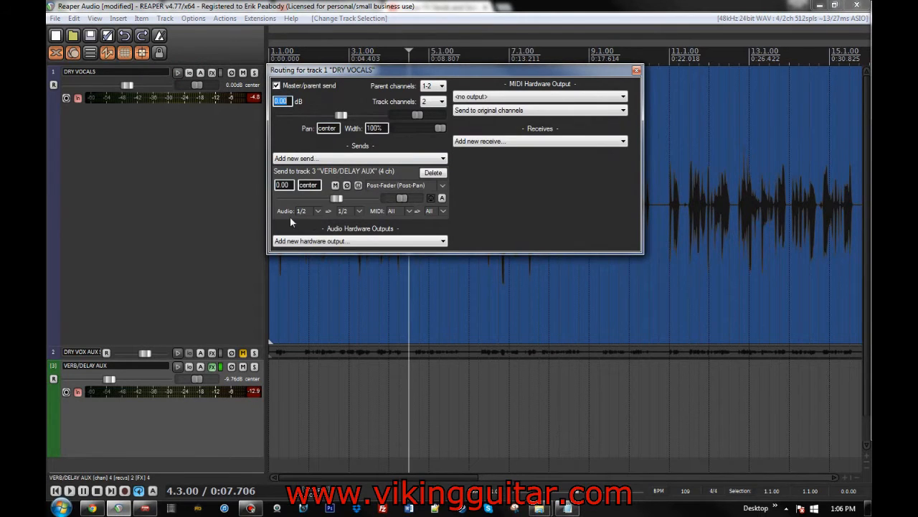
{"action": "mouse_move", "coordinate": [350, 228]}
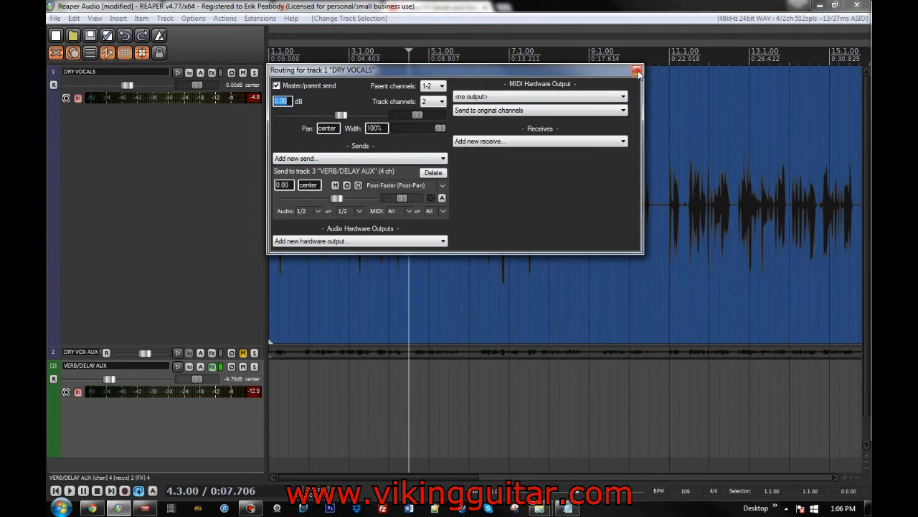
{"action": "left_click", "coordinate": [636, 70]}
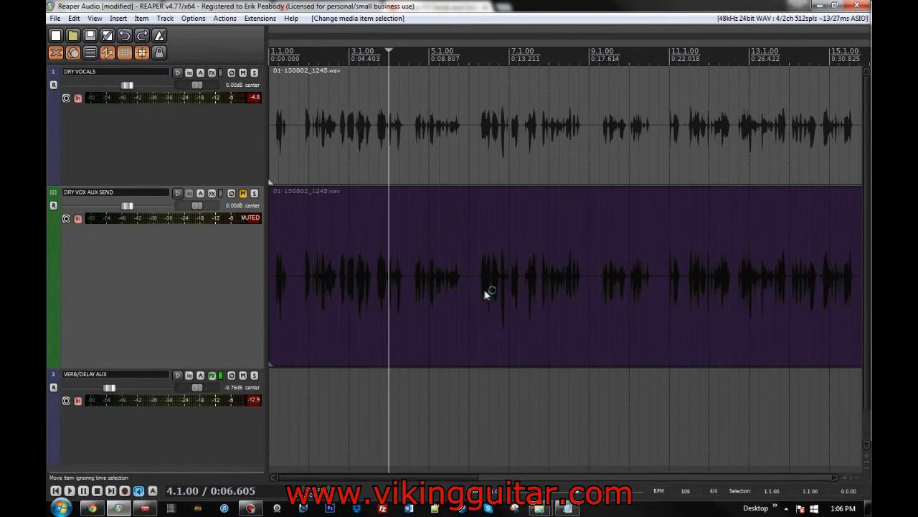
Show the DRY VOX AUX SEND routing with its audio 1/2 to 3/4 send to VERB/DELAY AUX
{"action": "right_click", "coordinate": [146, 166]}
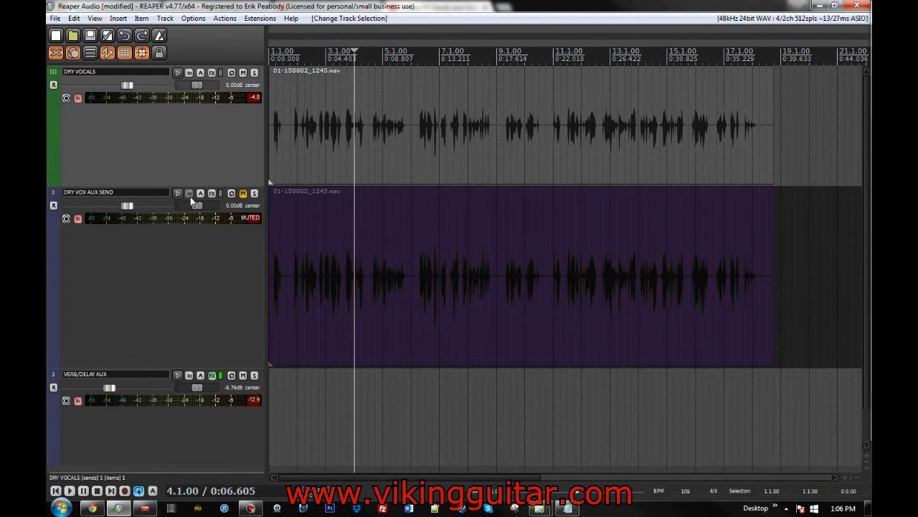
{"action": "left_click", "coordinate": [221, 192]}
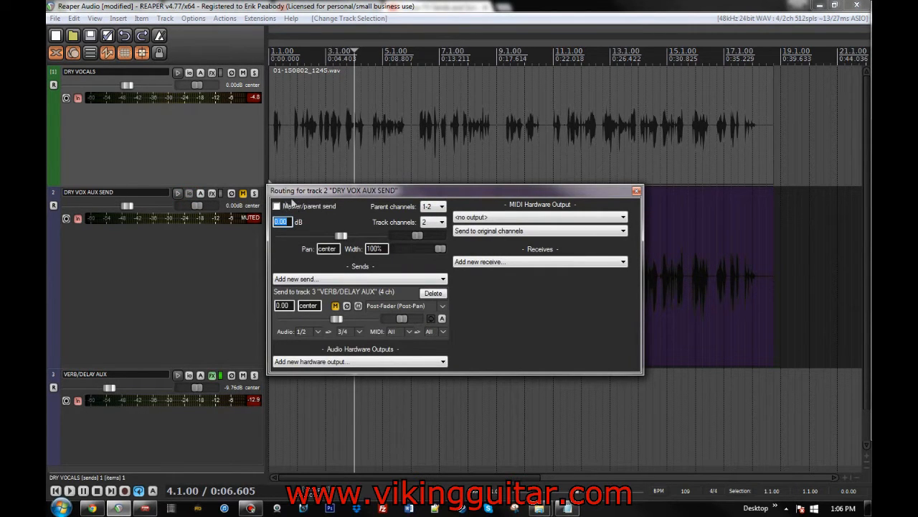
{"action": "mouse_move", "coordinate": [606, 195]}
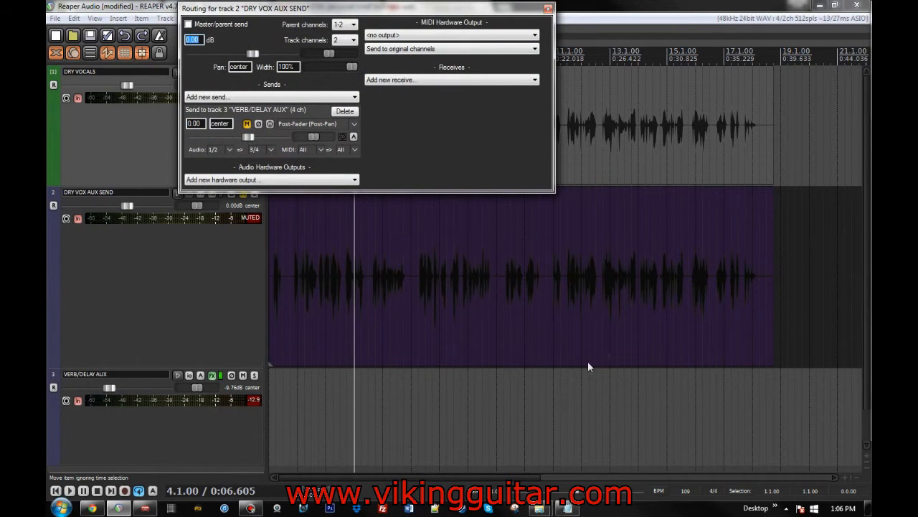
{"action": "mouse_move", "coordinate": [347, 272]}
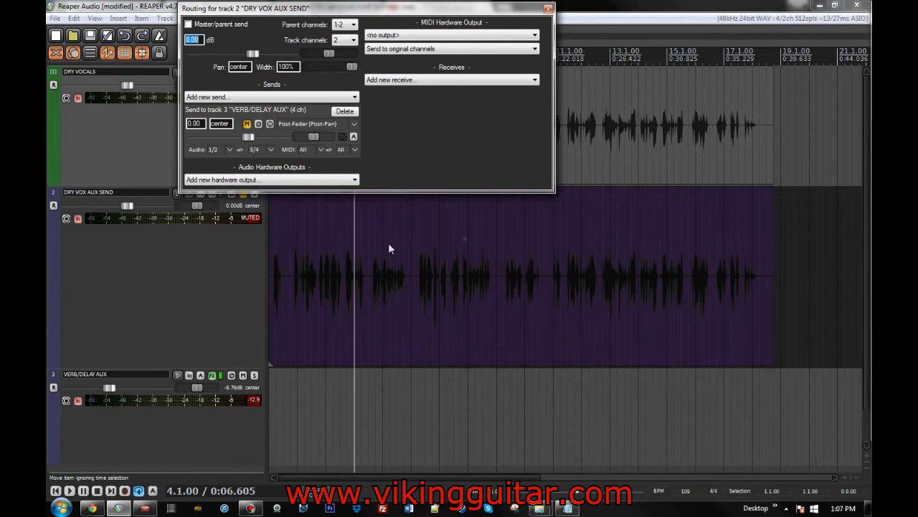
{"action": "mouse_move", "coordinate": [333, 233]}
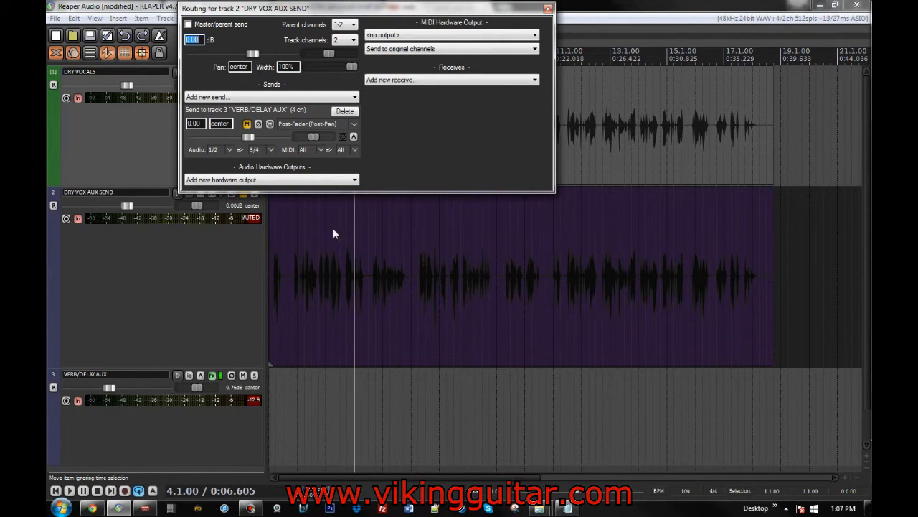
{"action": "mouse_move", "coordinate": [362, 307]}
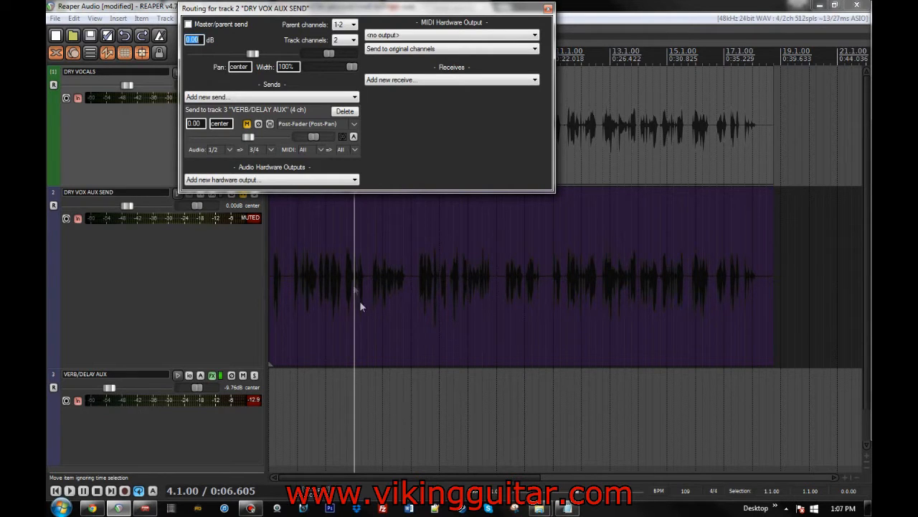
{"action": "mouse_move", "coordinate": [344, 296]}
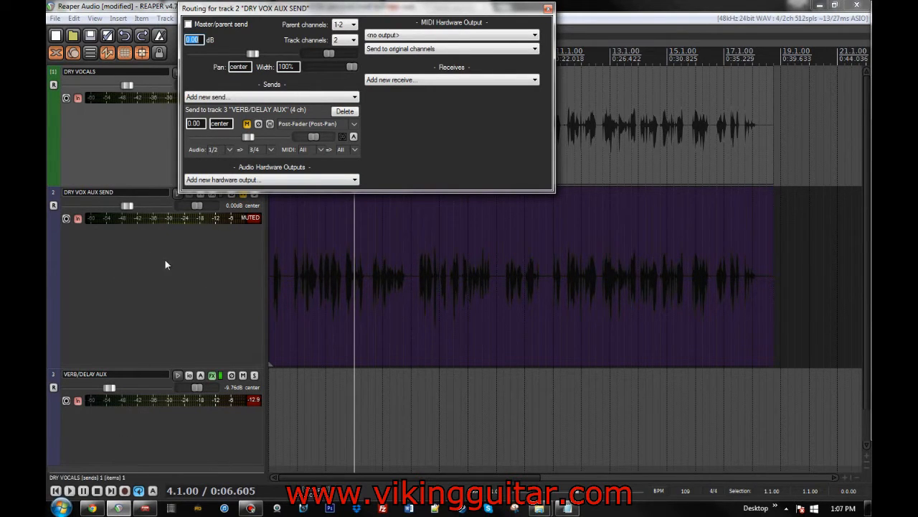
{"action": "mouse_move", "coordinate": [270, 241]}
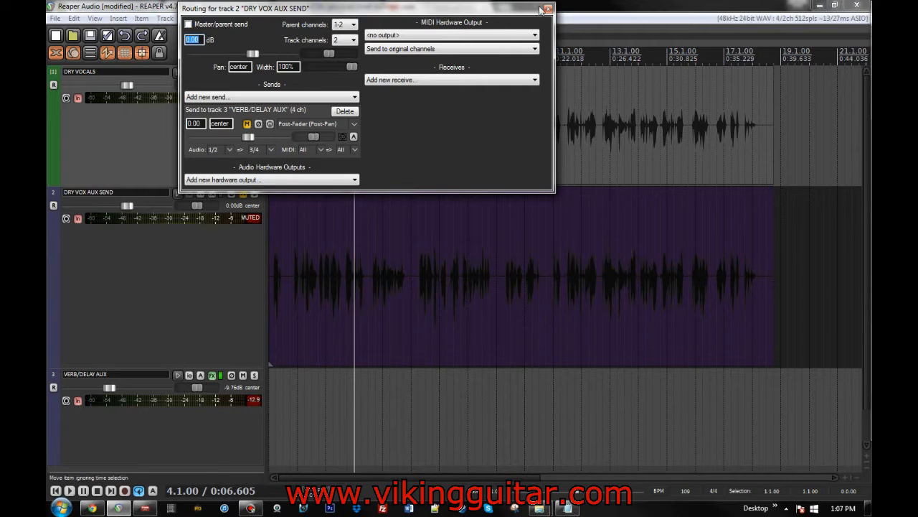
Close the DRY VOX AUX SEND routing window
{"action": "left_click", "coordinate": [548, 9]}
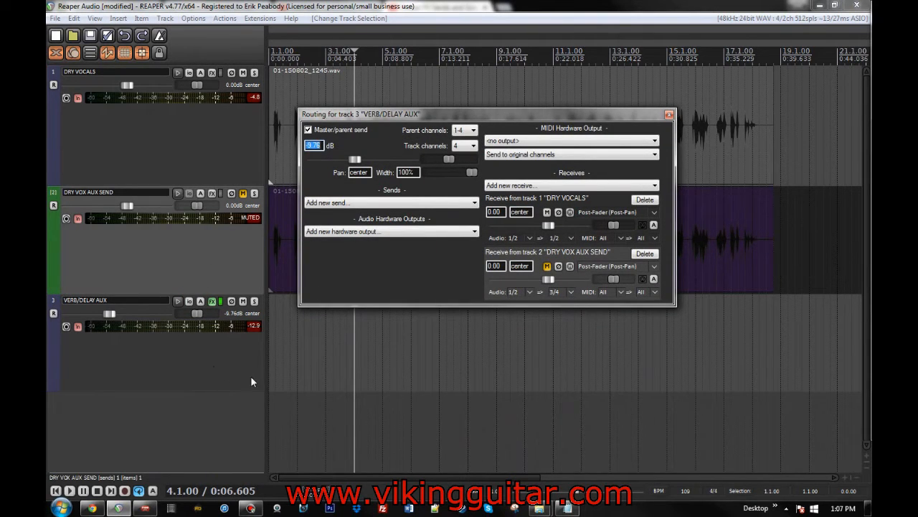
{"action": "mouse_move", "coordinate": [212, 385]}
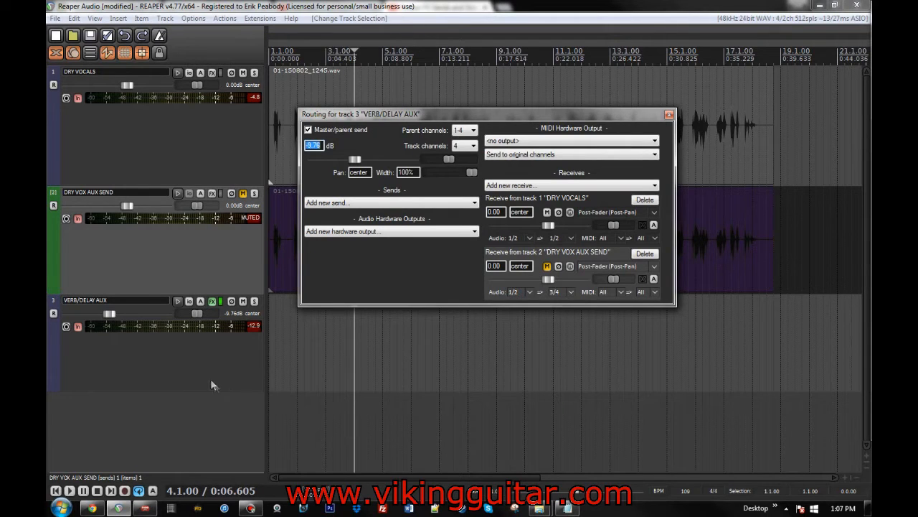
{"action": "mouse_move", "coordinate": [299, 353]}
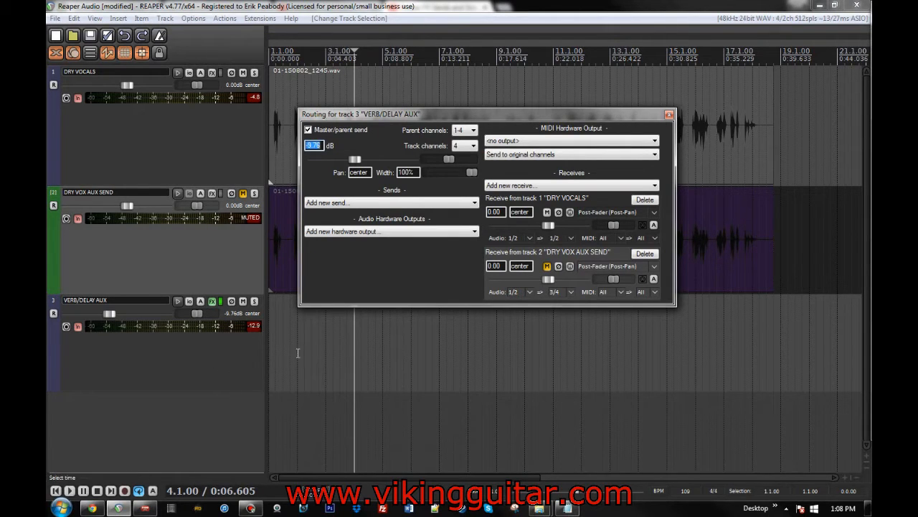
{"action": "mouse_move", "coordinate": [473, 335]}
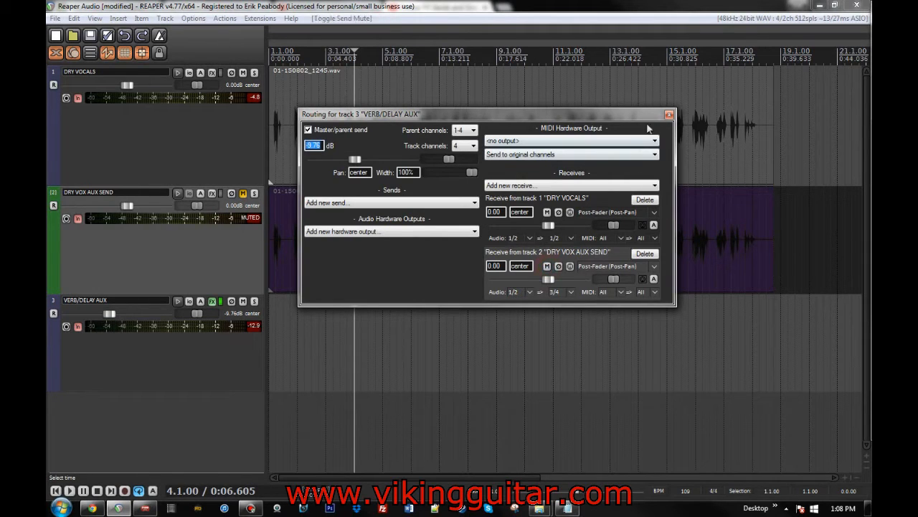
Set ReaComp on VERB/DELAY AUX to use Auxiliary Input L+R as its detector
{"action": "left_click", "coordinate": [669, 115]}
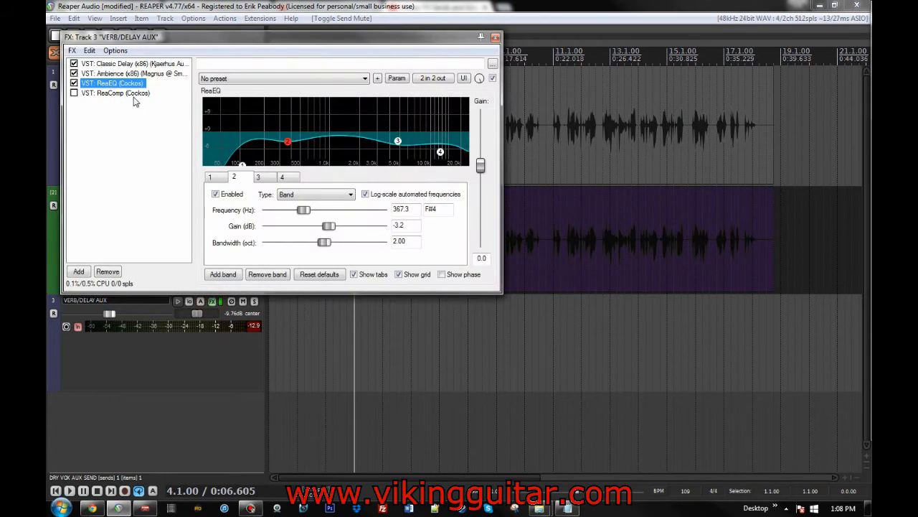
{"action": "left_click", "coordinate": [115, 91]}
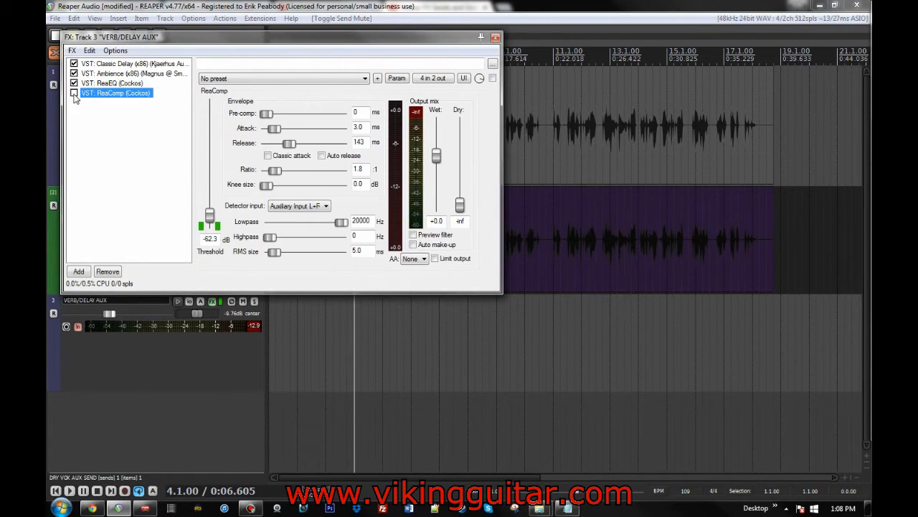
{"action": "left_click", "coordinate": [326, 206]}
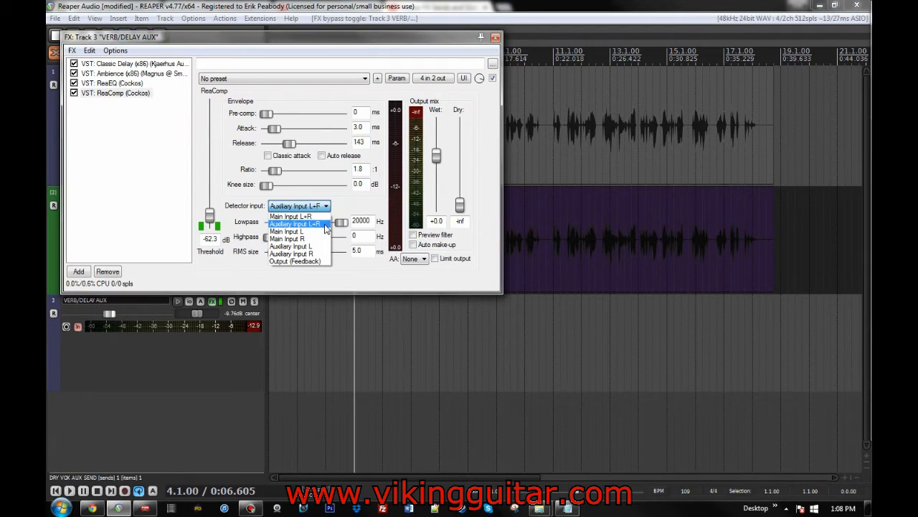
{"action": "left_click", "coordinate": [294, 223]}
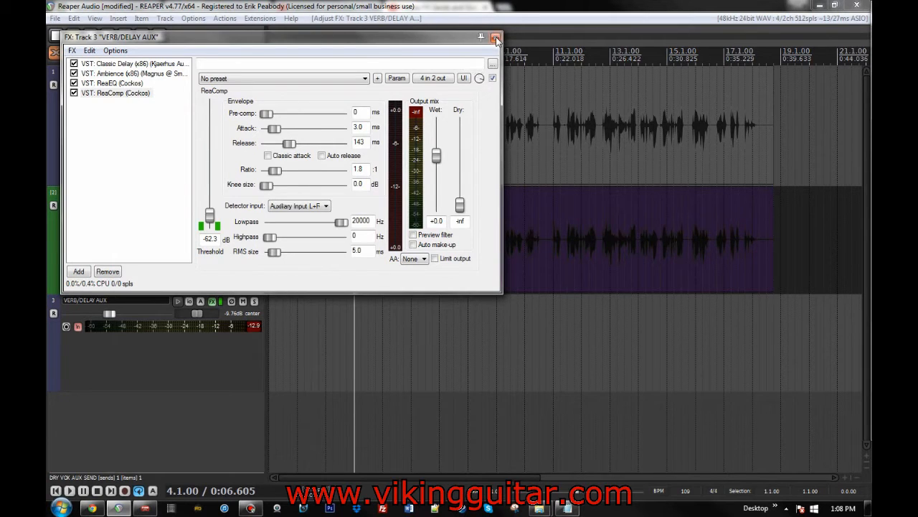
{"action": "mouse_move", "coordinate": [496, 37]}
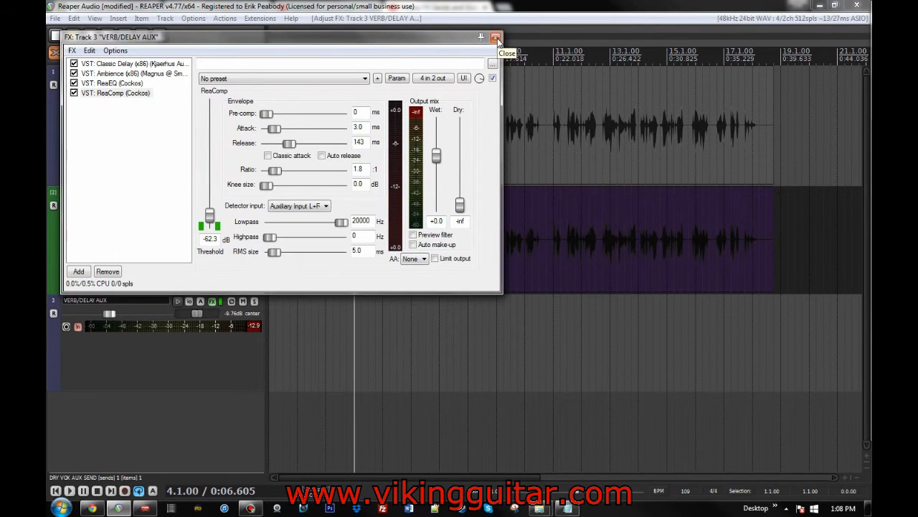
Reopen the VERB/DELAY AUX FX chain to watch ReaComp duck during playback, then close it
{"action": "left_click", "coordinate": [497, 37]}
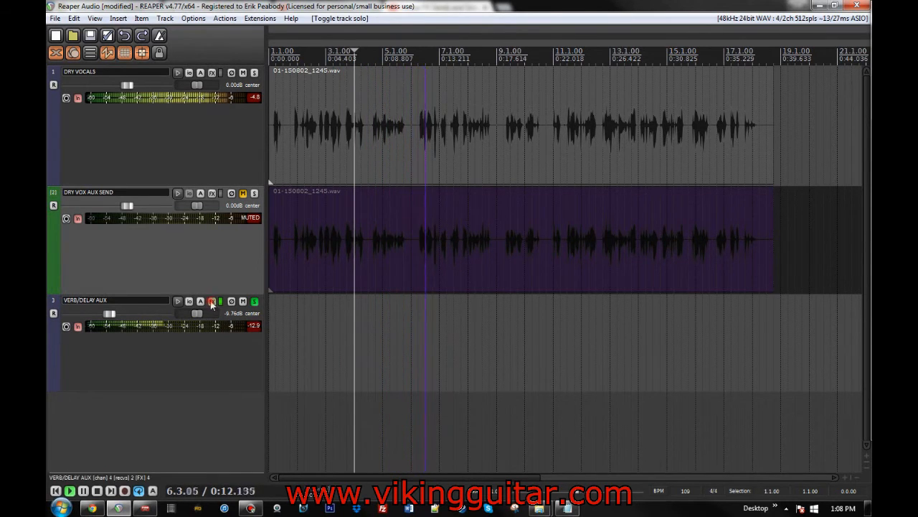
{"action": "left_click", "coordinate": [213, 301]}
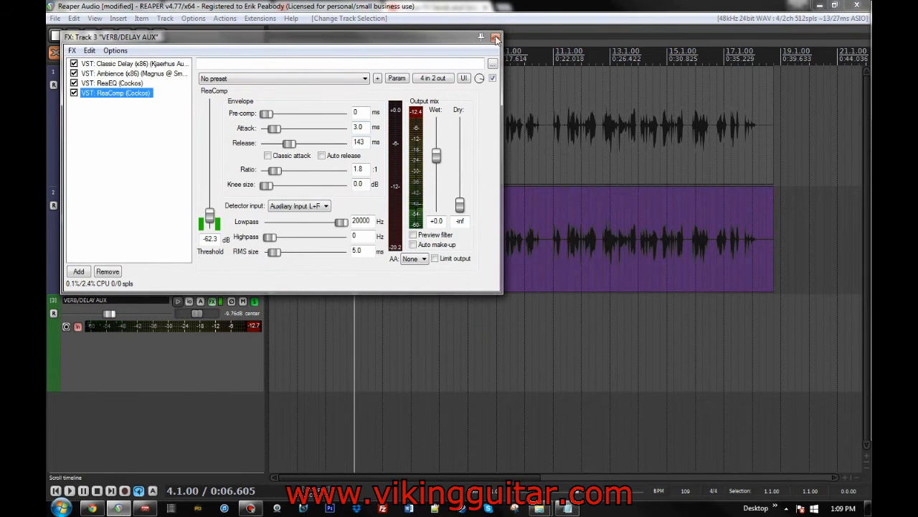
{"action": "left_click", "coordinate": [495, 38]}
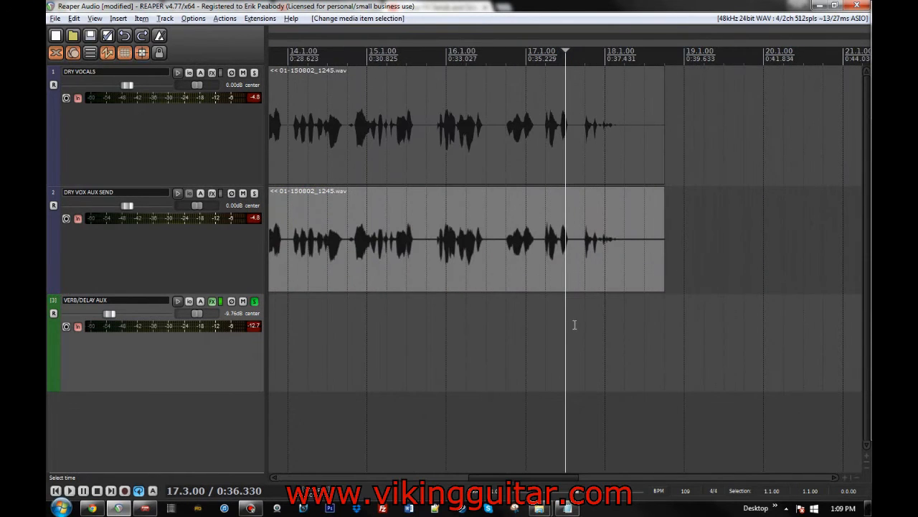
Play back, then open the VERB/DELAY AUX effects chain to bypass ReaComp
{"action": "left_click", "coordinate": [68, 491]}
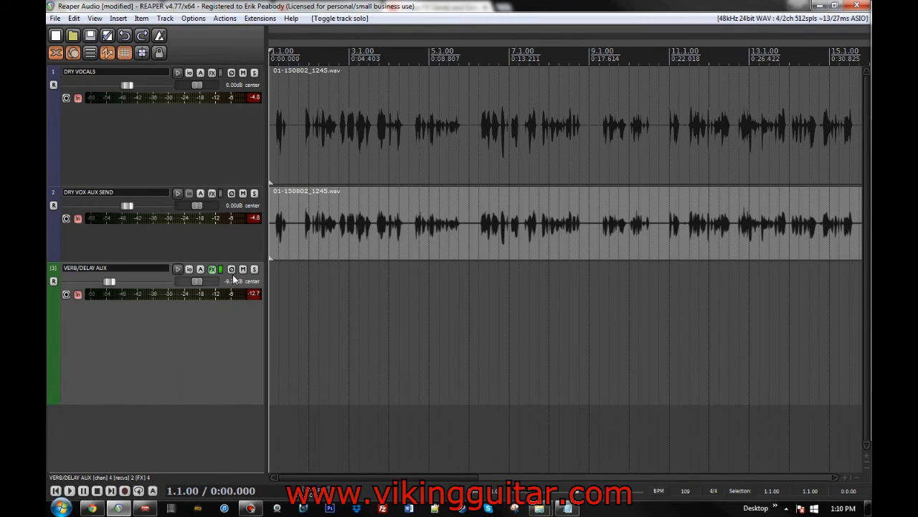
{"action": "left_click", "coordinate": [503, 126]}
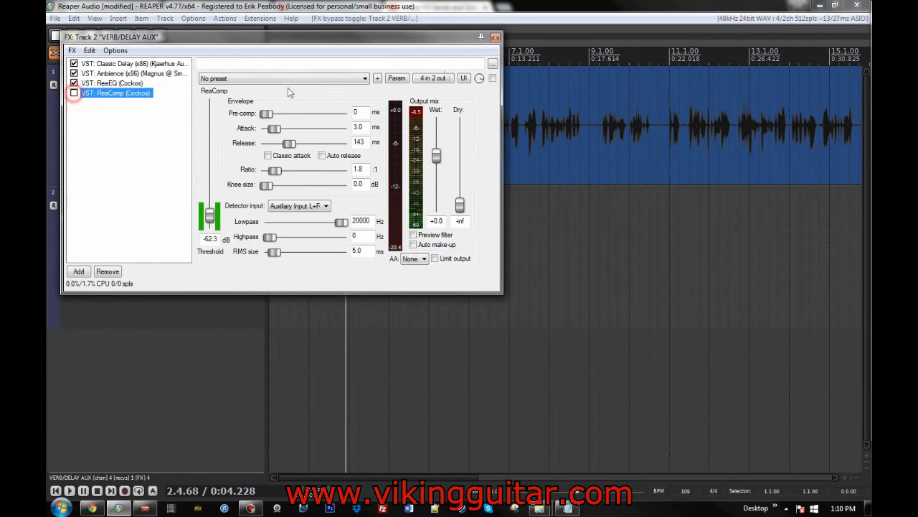
Show the DRY VOCALS Send Volume envelope lane for its VERB/DELAY AUX send
{"action": "left_click", "coordinate": [495, 38]}
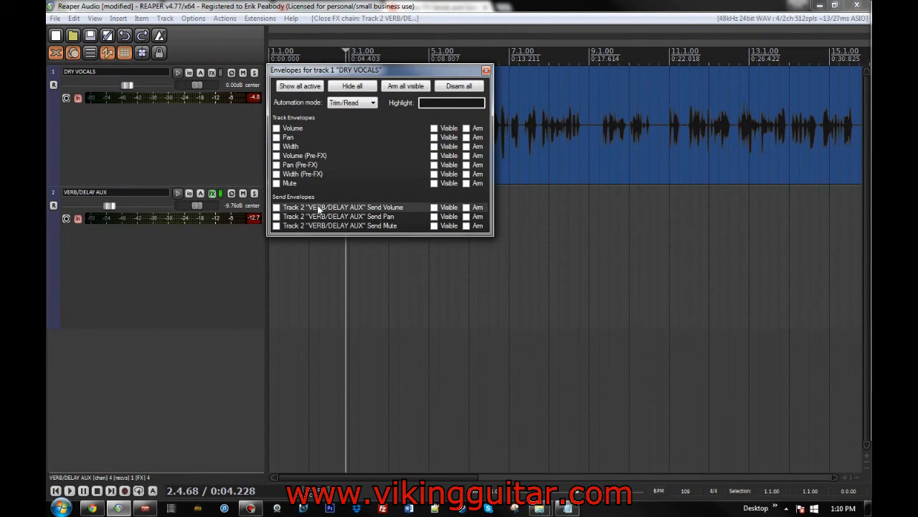
{"action": "left_click", "coordinate": [433, 207]}
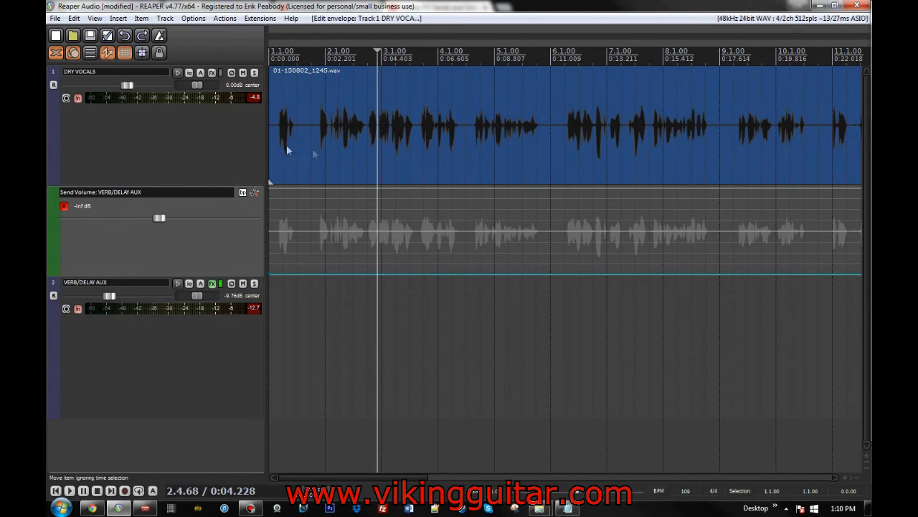
{"action": "mouse_move", "coordinate": [510, 112]}
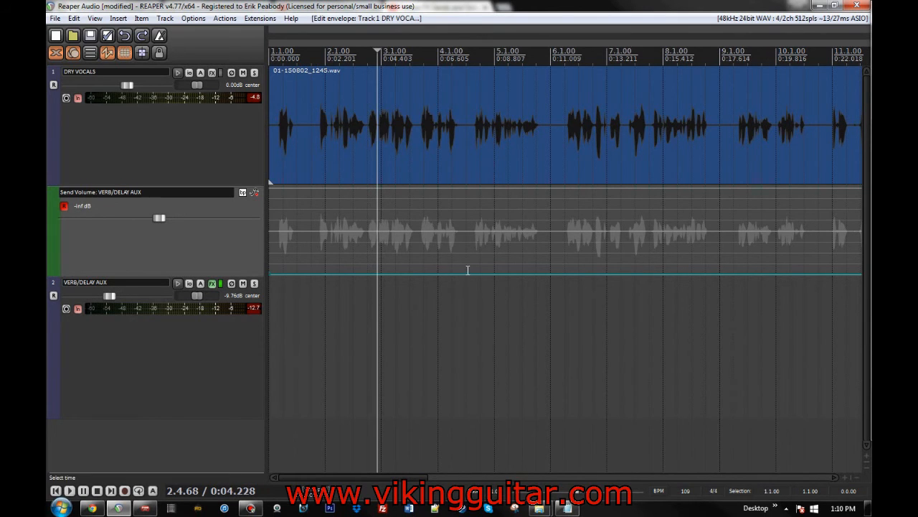
Raise a short section of the send-volume envelope over one vocal phrase and play it back
{"action": "left_click", "coordinate": [468, 275]}
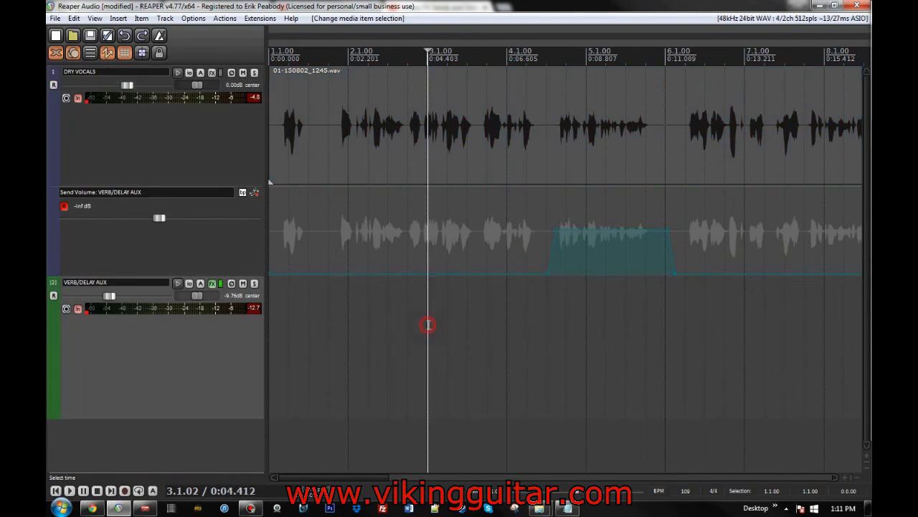
{"action": "left_click", "coordinate": [69, 491]}
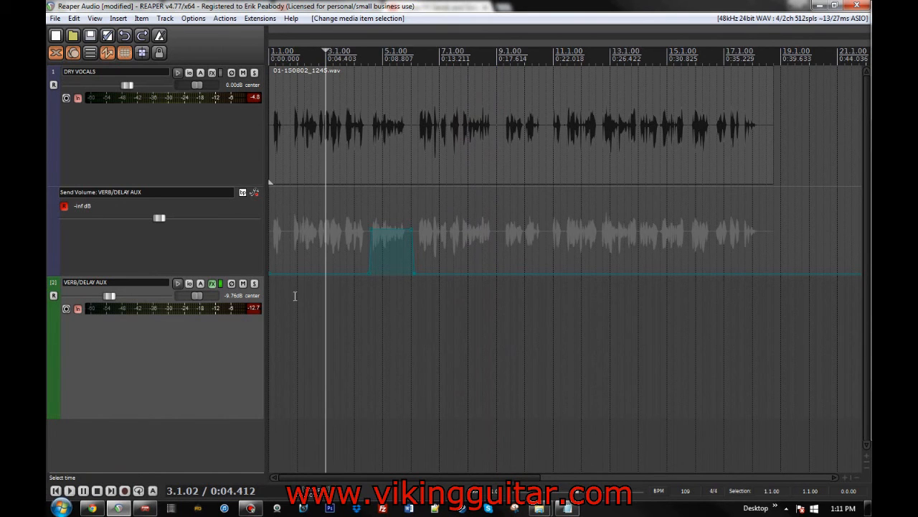
{"action": "mouse_move", "coordinate": [427, 367]}
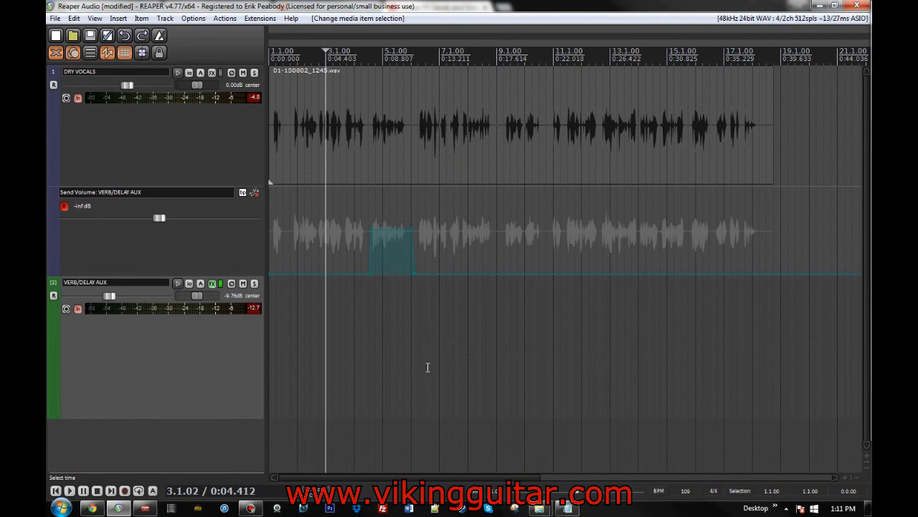